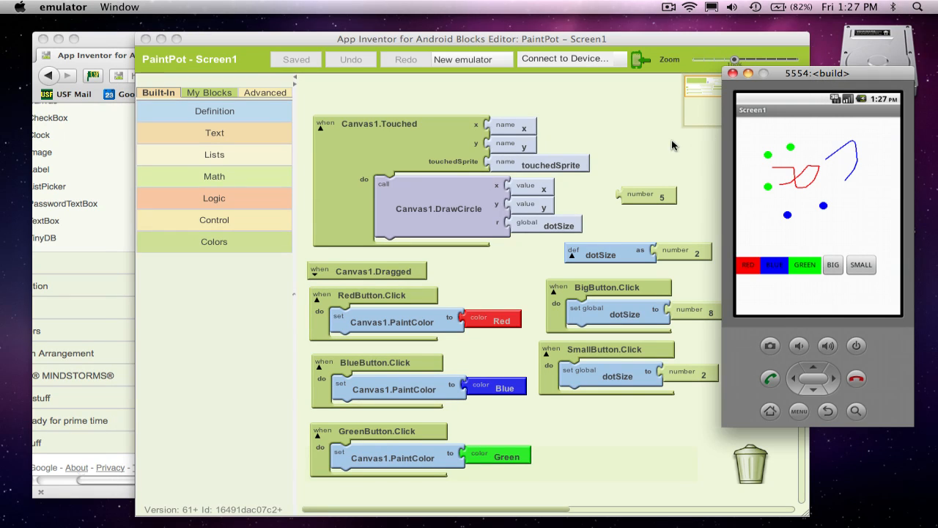
mouse_move(772, 149)
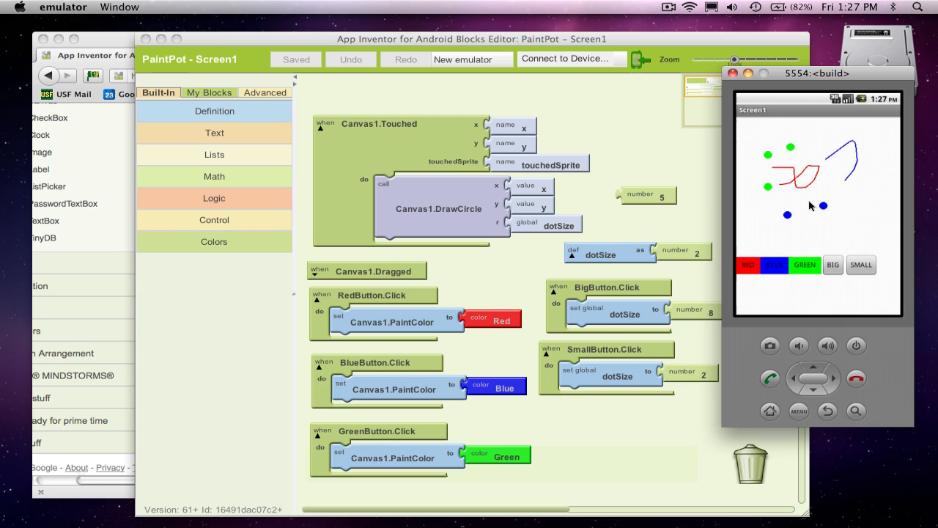
Step: Paint another red dot on the PaintPot canvas in the emulator
click(746, 266)
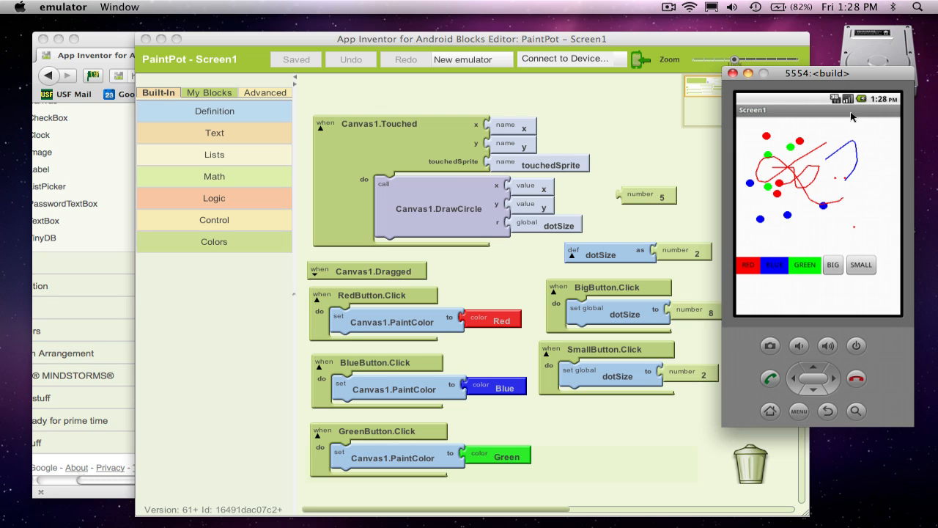
mouse_move(846, 260)
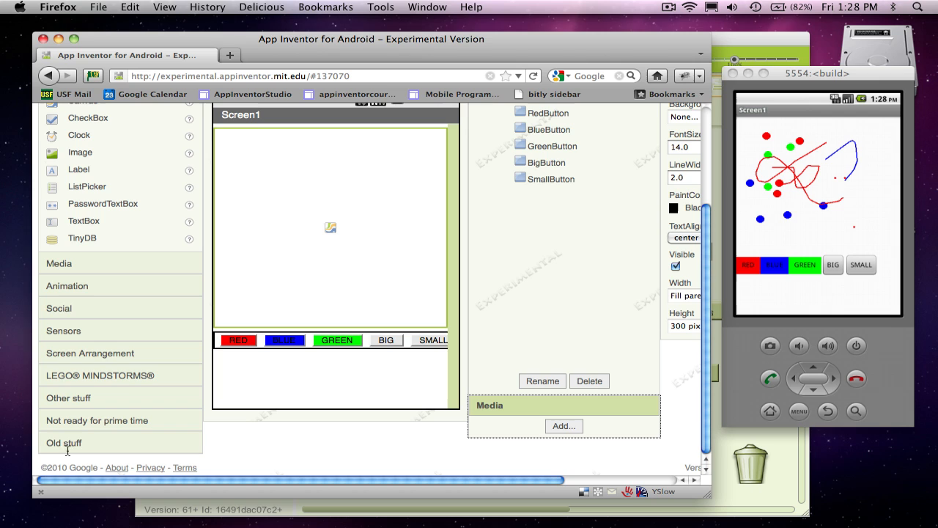
mouse_move(427, 305)
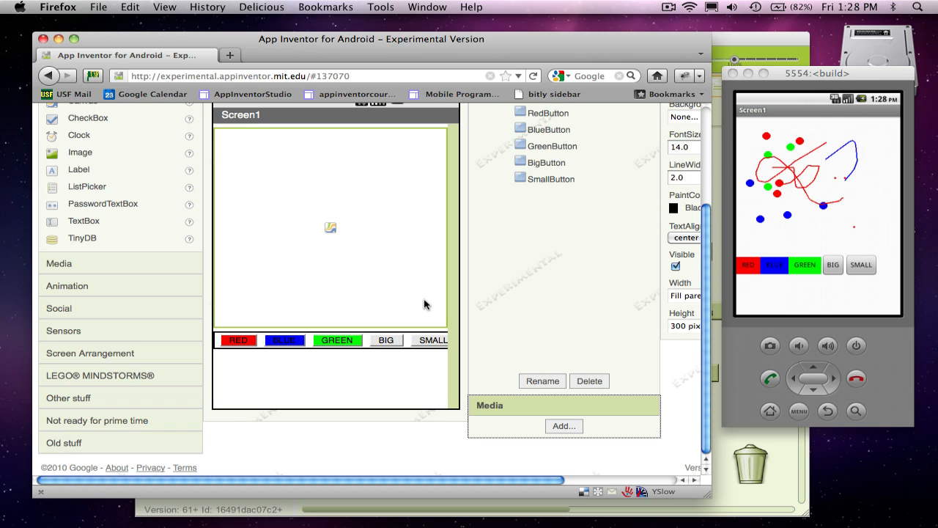
mouse_move(582, 481)
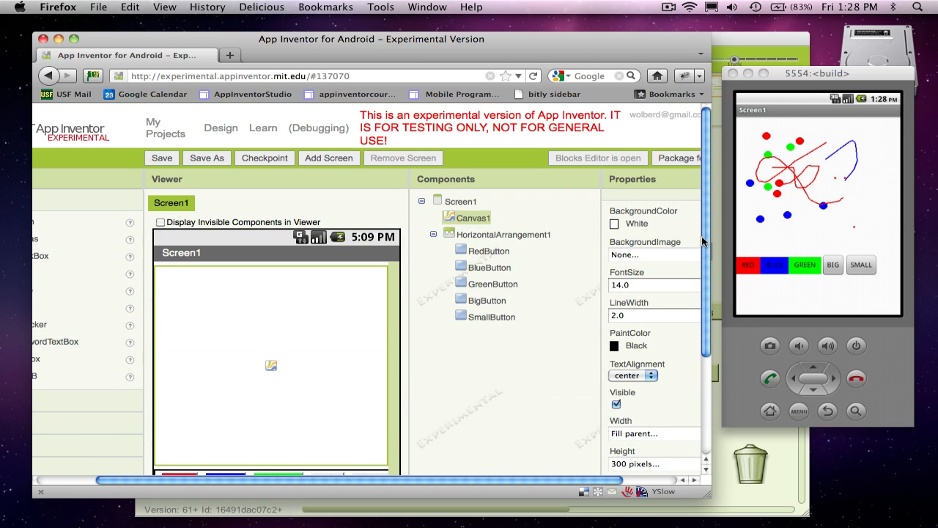
Step: Browse for kitty.png and upload it through Canvas1's BackgroundImage property
click(652, 255)
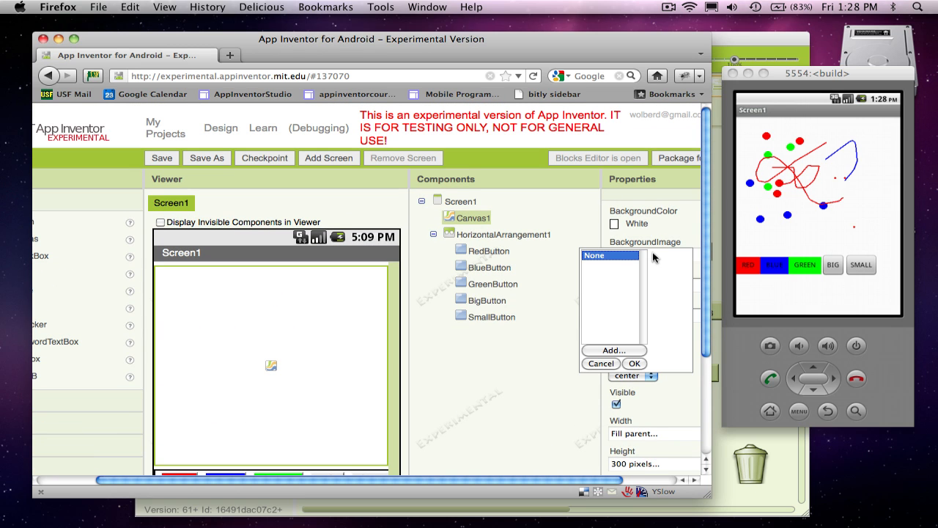
mouse_move(659, 242)
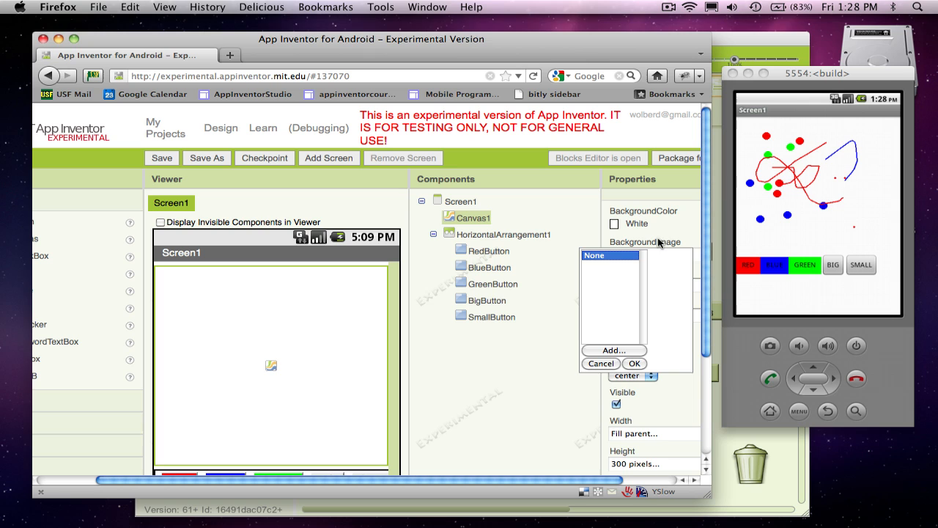
mouse_move(621, 318)
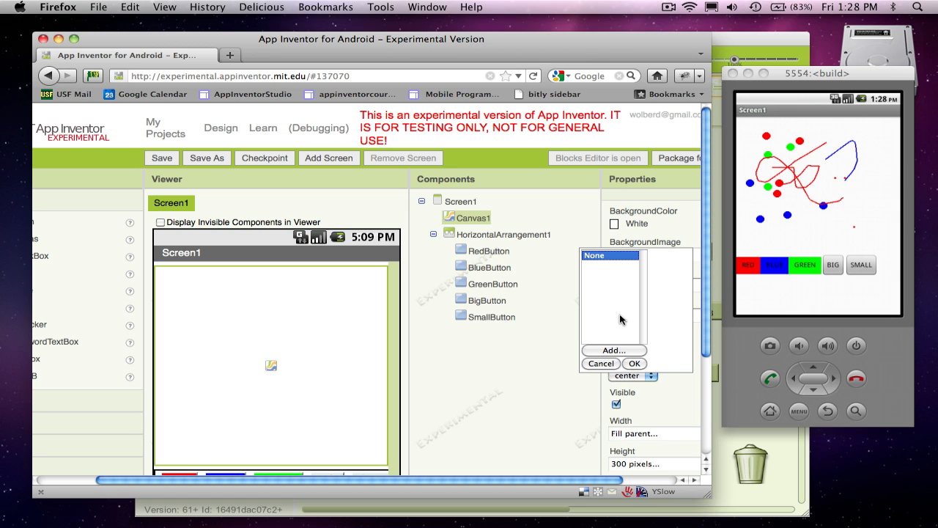
click(613, 350)
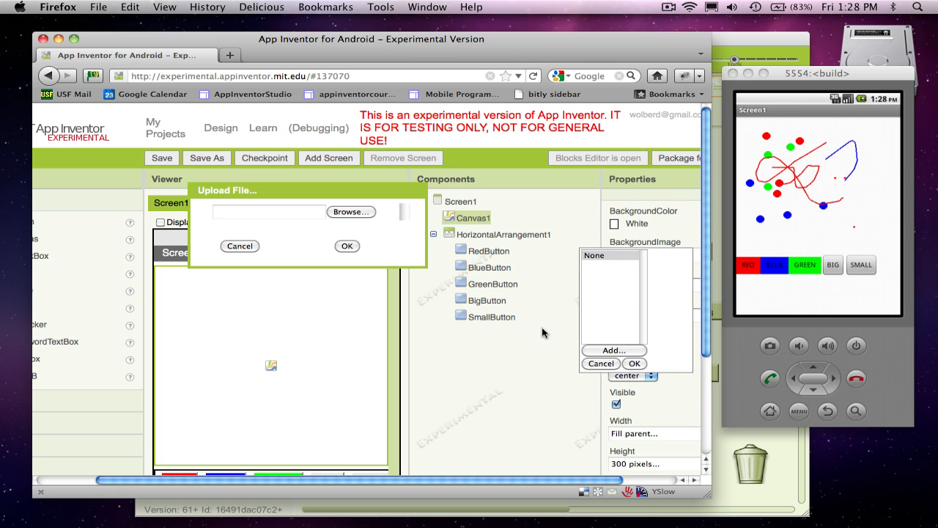
click(350, 212)
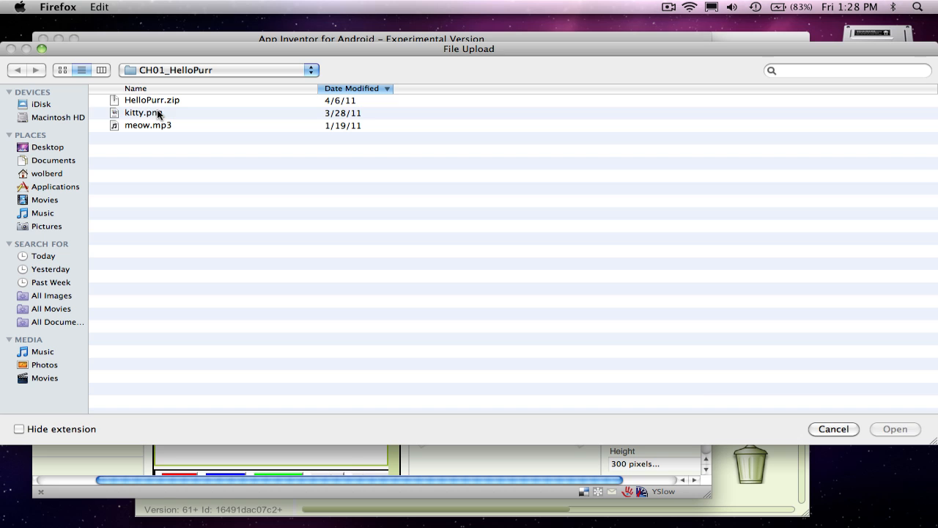
click(143, 112)
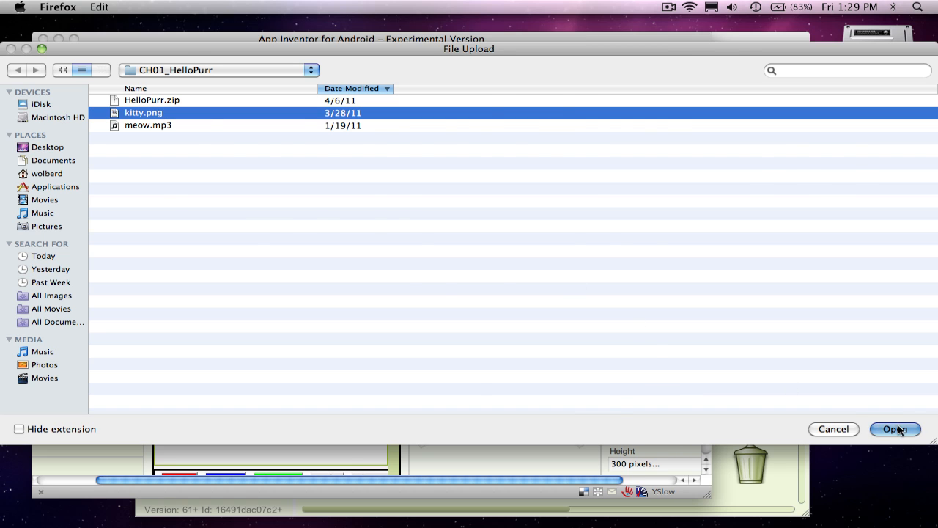
click(908, 429)
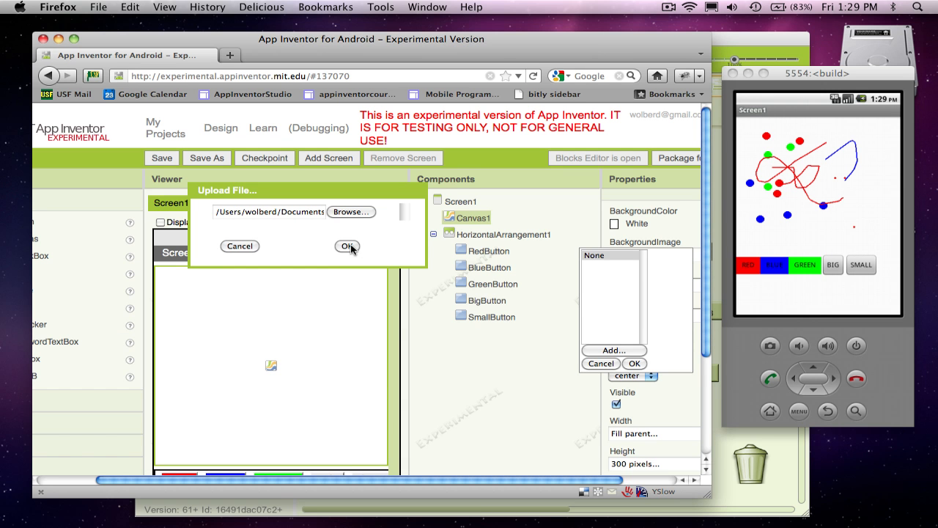
click(347, 246)
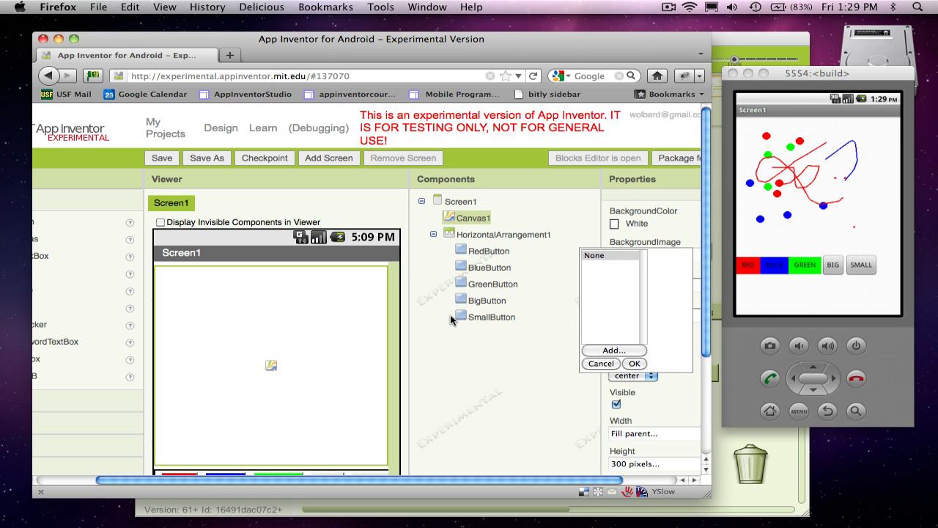
Step: Set kitty.png as Canvas1's background, then draw a dot and green lines over the cat
click(634, 363)
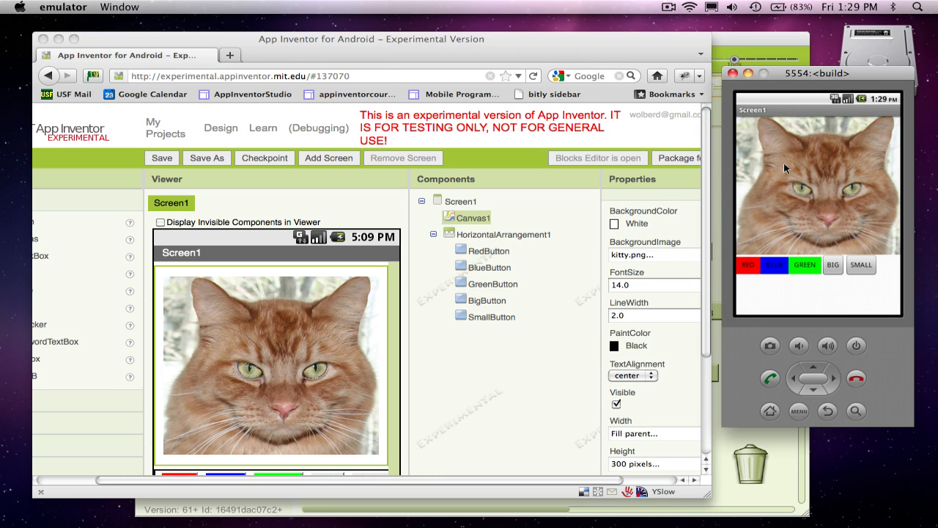
click(806, 266)
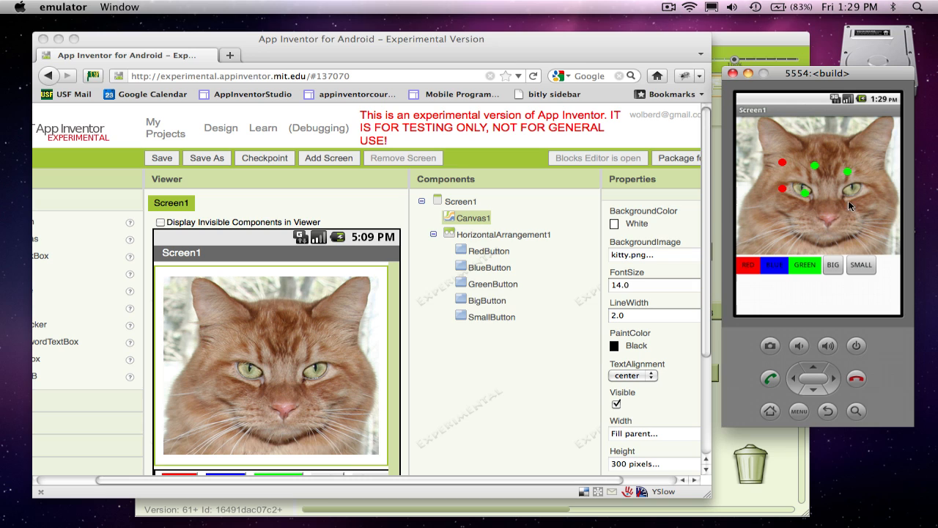
drag(814, 165, 799, 195)
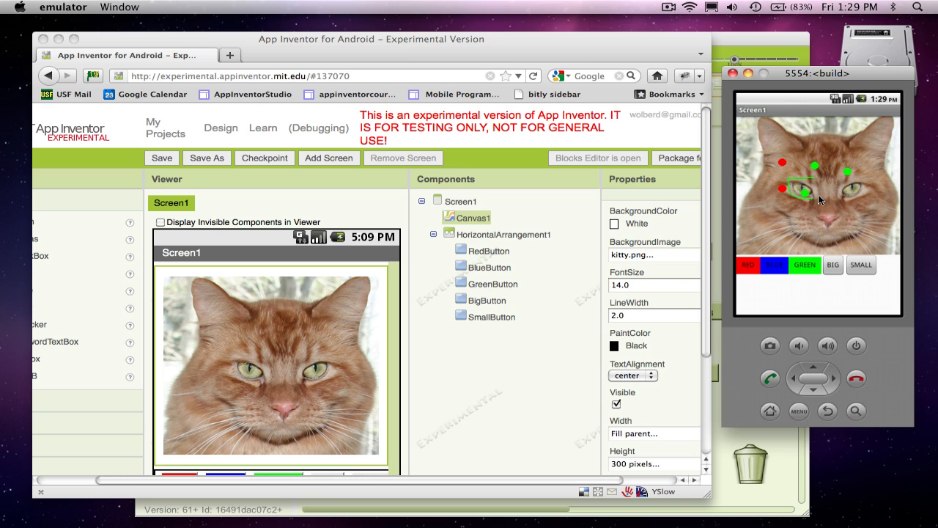
drag(820, 200, 858, 191)
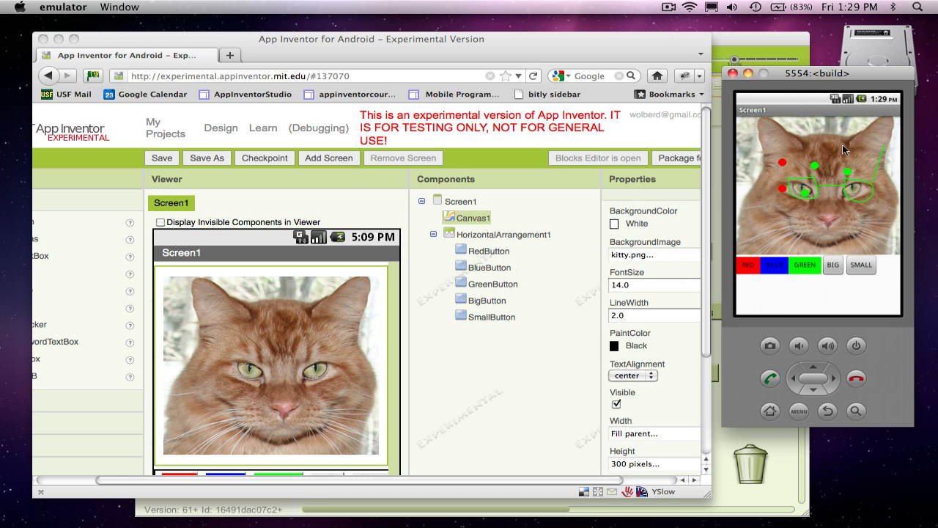
mouse_move(760, 164)
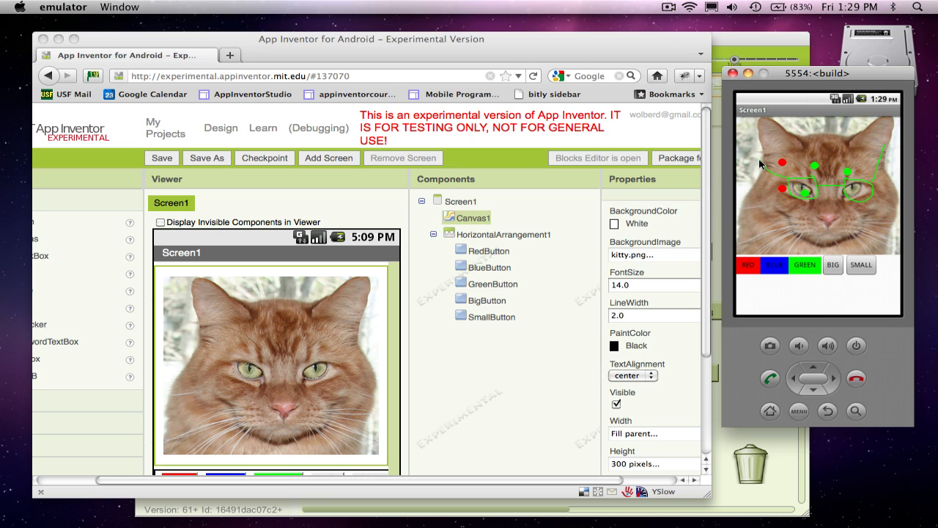
mouse_move(735, 165)
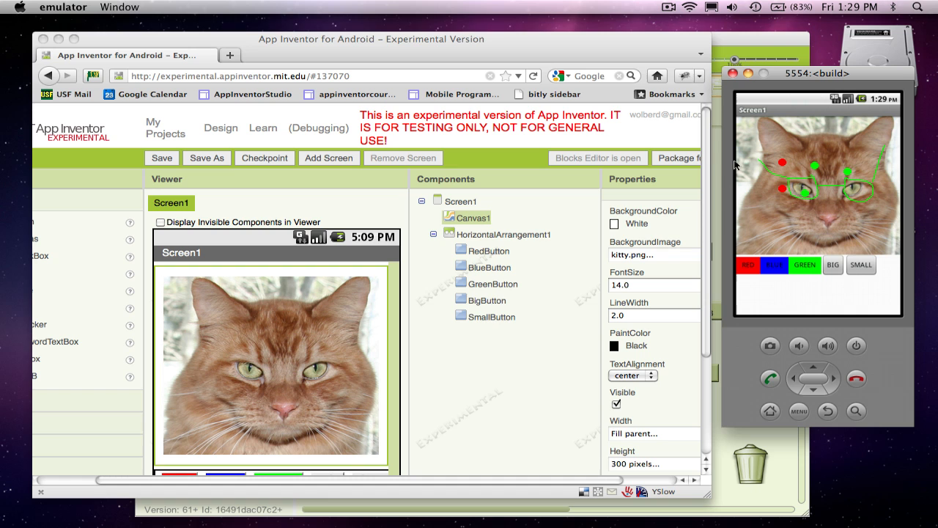
Step: Add a Camera component and drag a Button from the Basic palette onto the screen
scroll(down, 3)
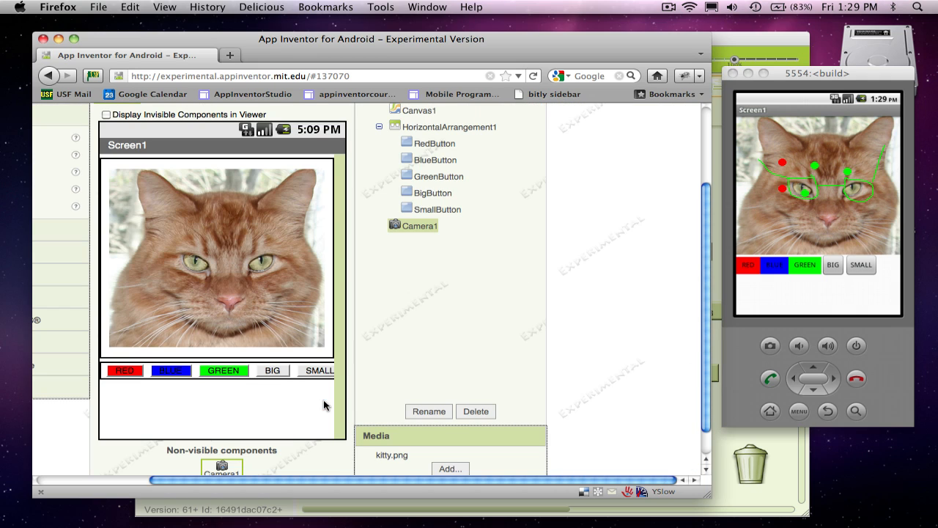
mouse_move(242, 462)
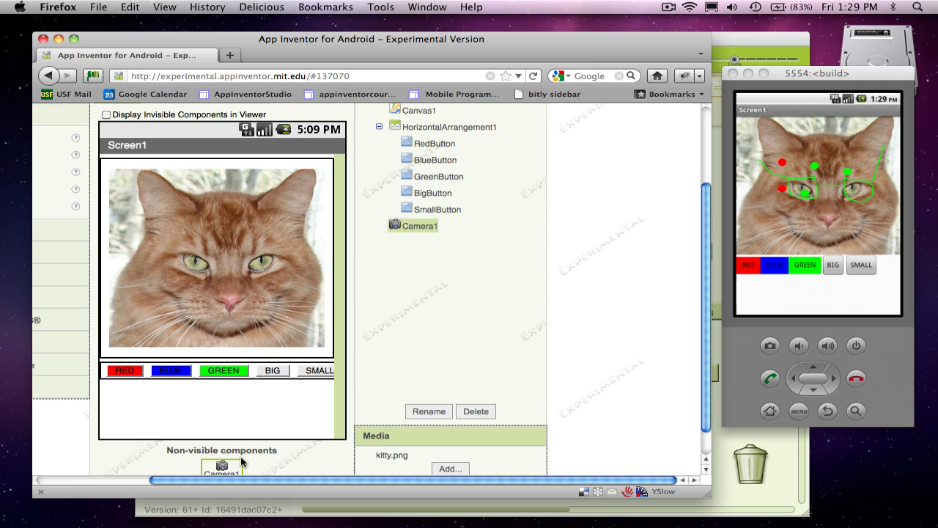
mouse_move(246, 452)
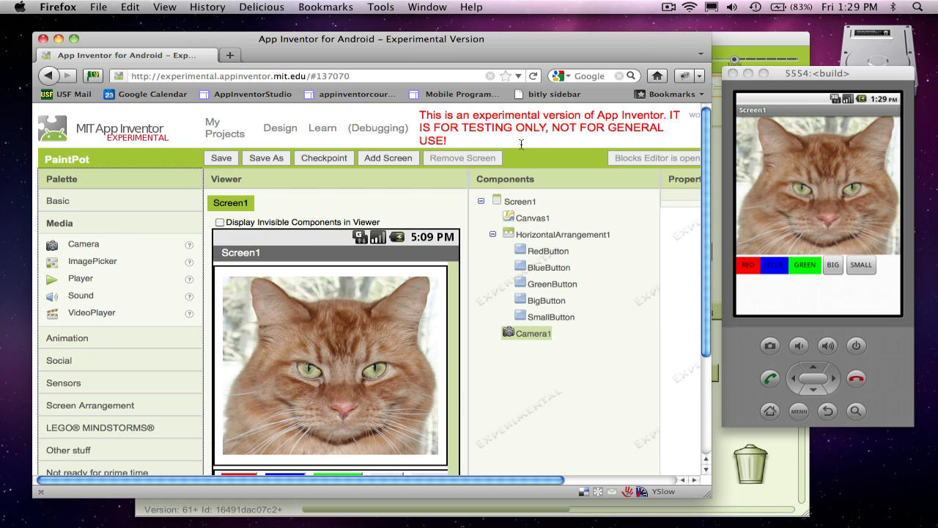
click(58, 200)
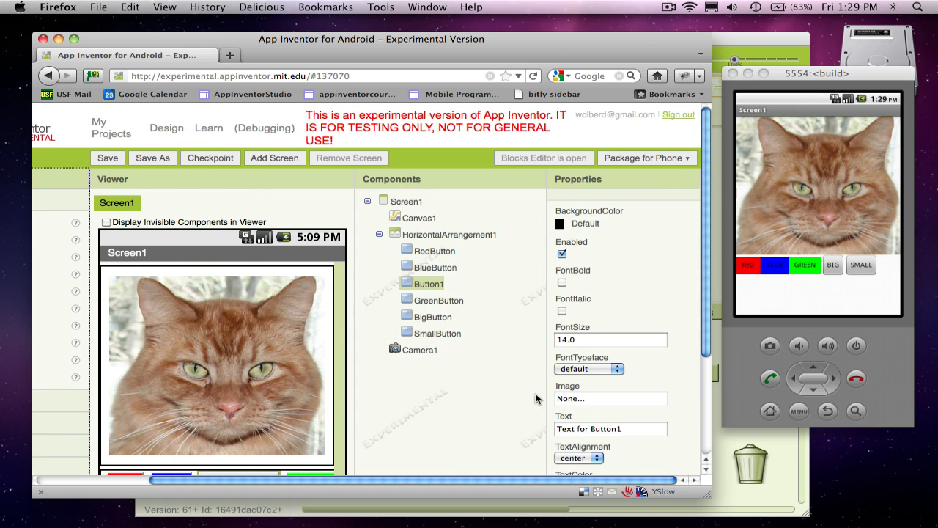
Step: Label Button1 'Take Picture' and rename it TakePictureButton
scroll(down, 3)
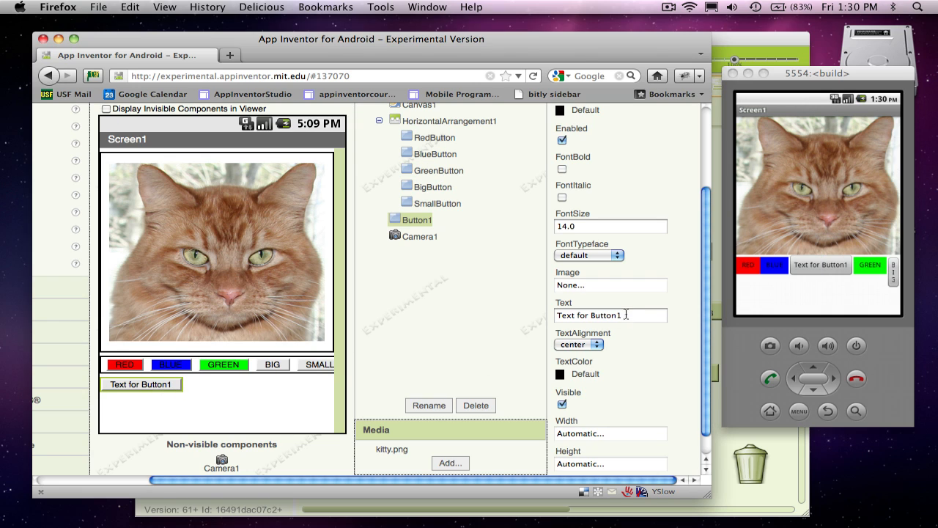
text(Take Picture)
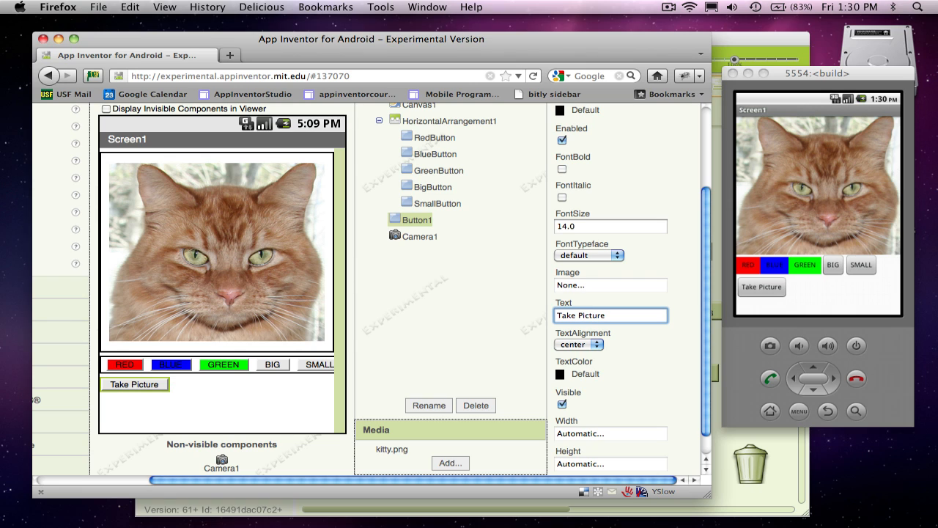
click(429, 405)
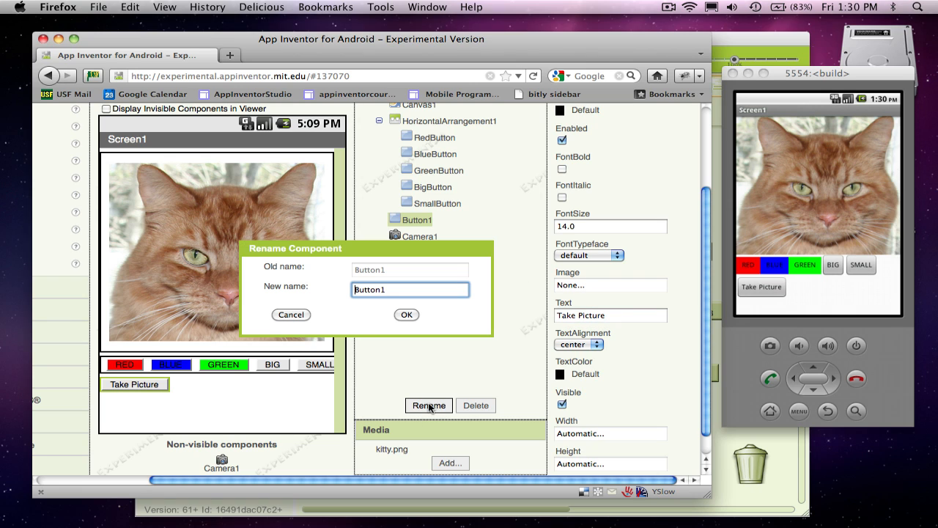
key(Backspace)
text(TakePicture)
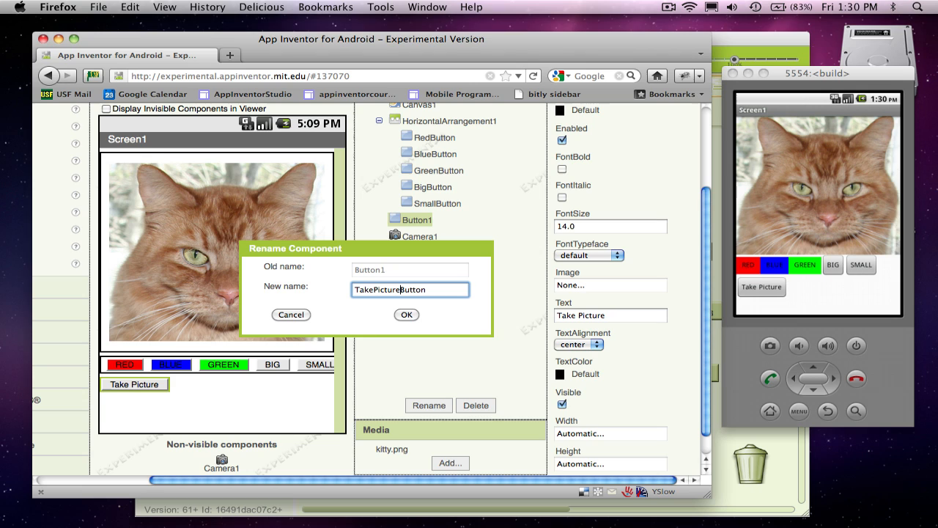
click(406, 314)
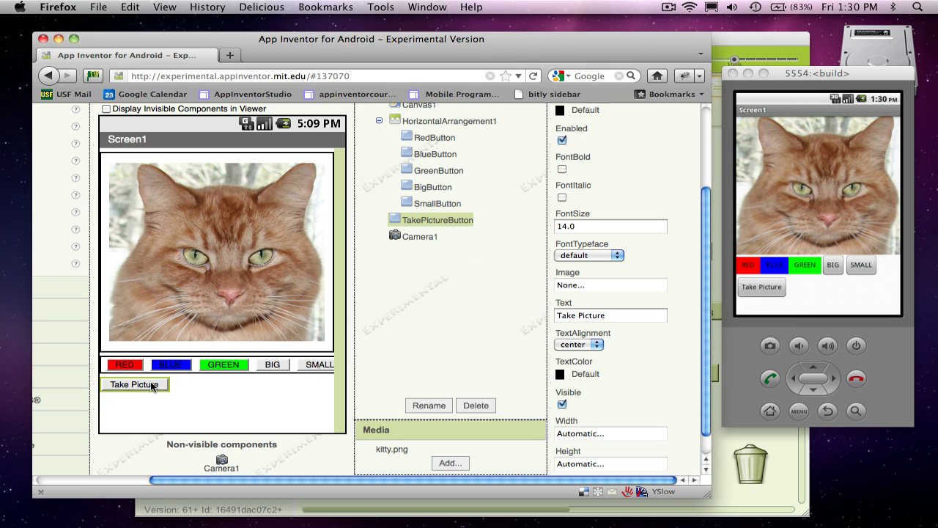
mouse_move(226, 463)
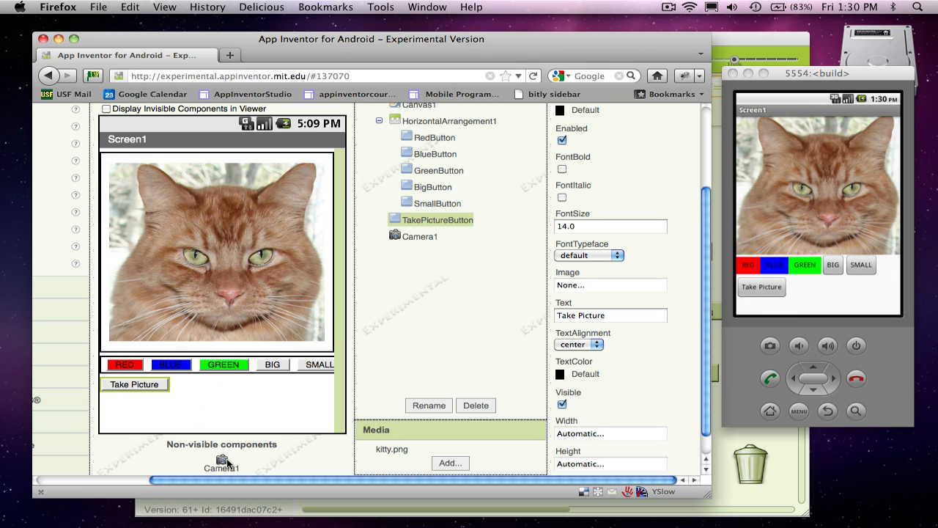
mouse_move(680, 434)
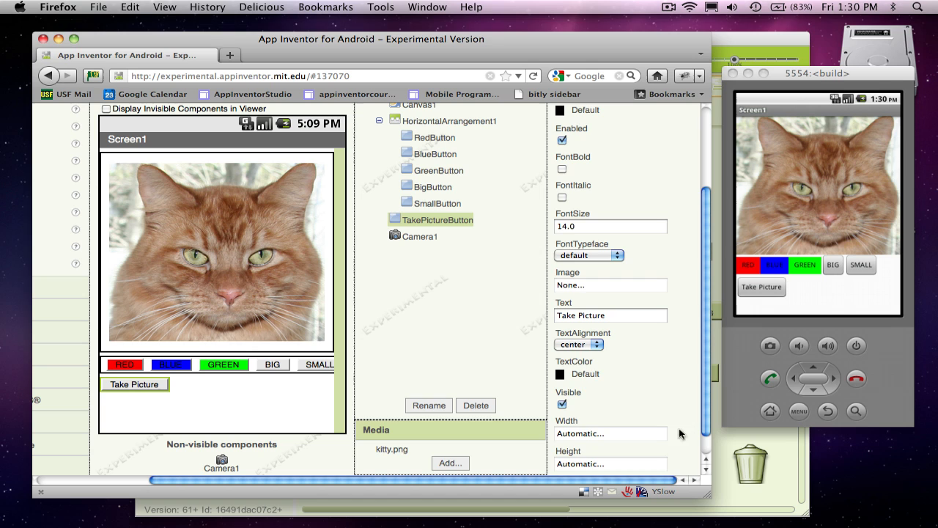
mouse_move(243, 187)
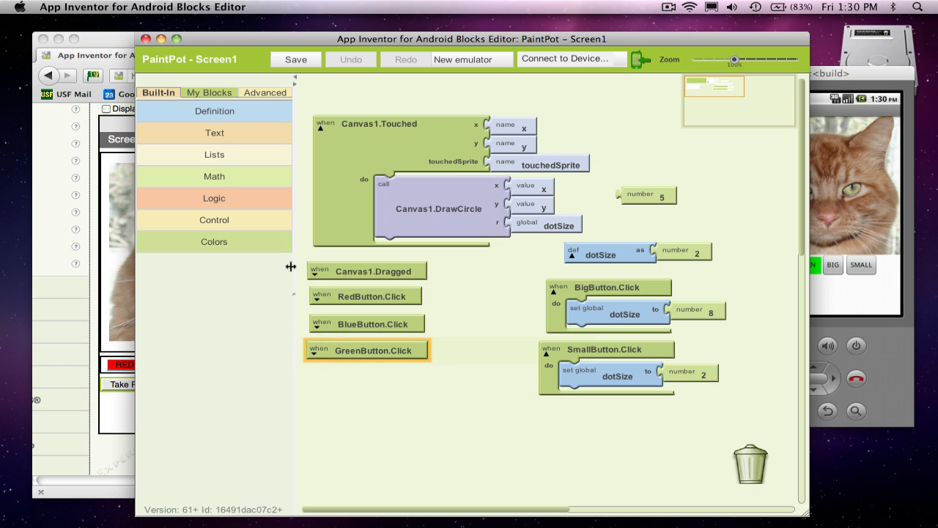
Step: Place a TakePictureButton.Click block and put Camera1.TakePicture inside it
click(209, 92)
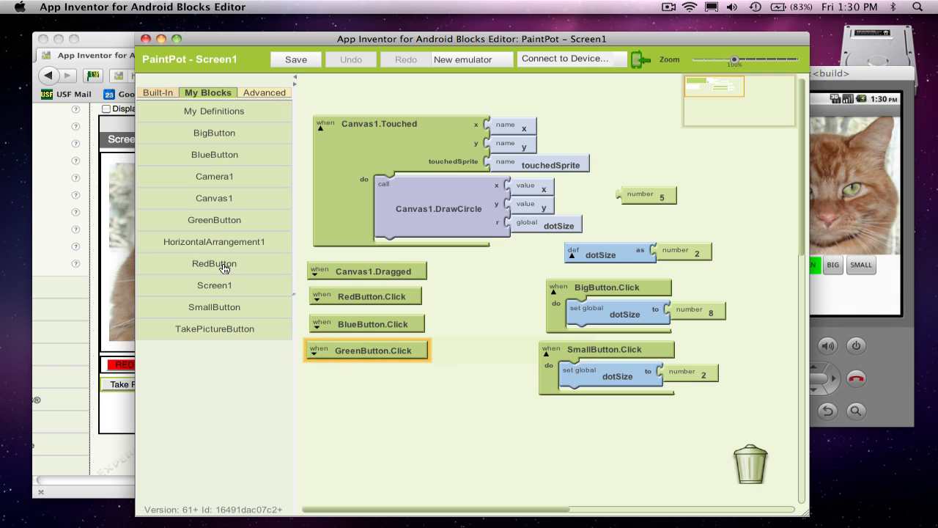
click(214, 329)
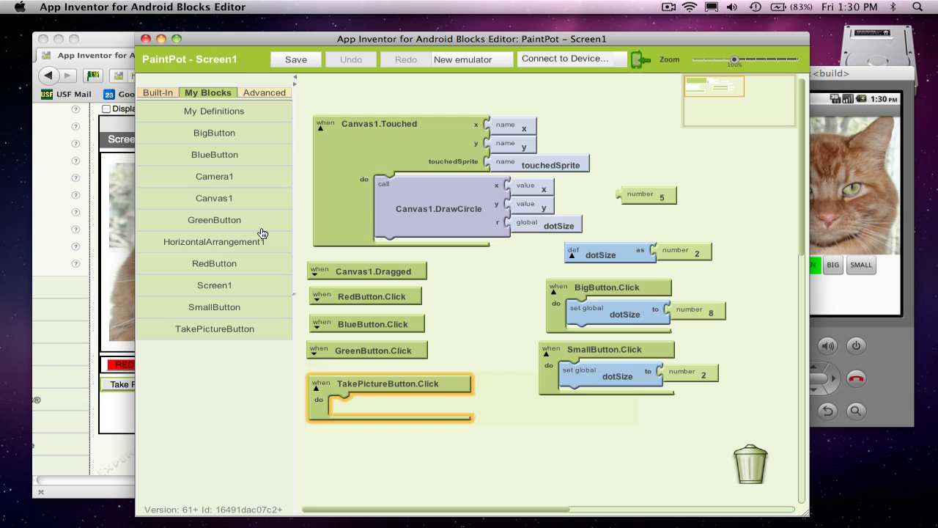
click(214, 176)
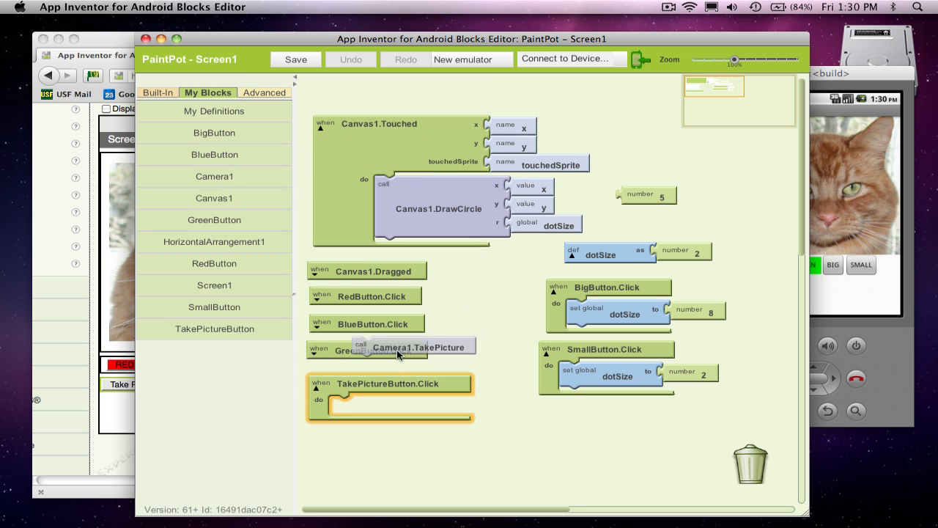
drag(418, 346, 396, 407)
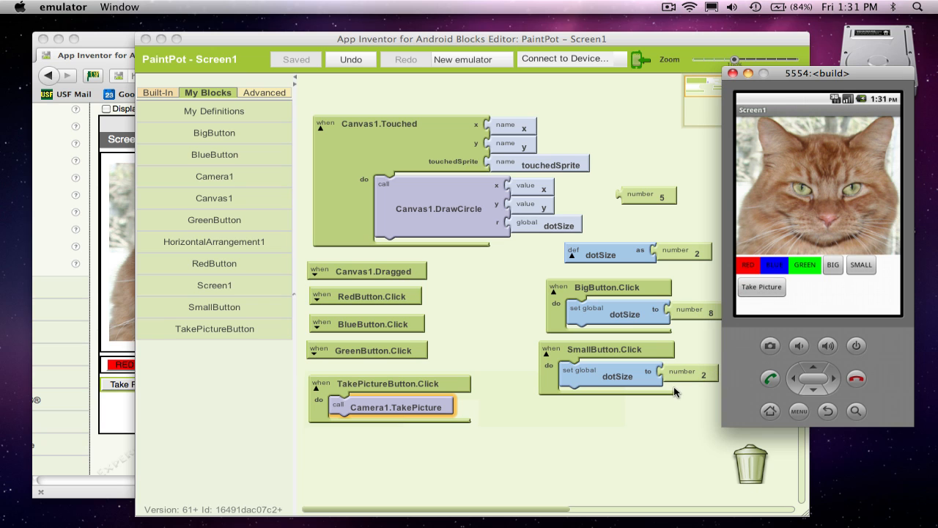
mouse_move(651, 393)
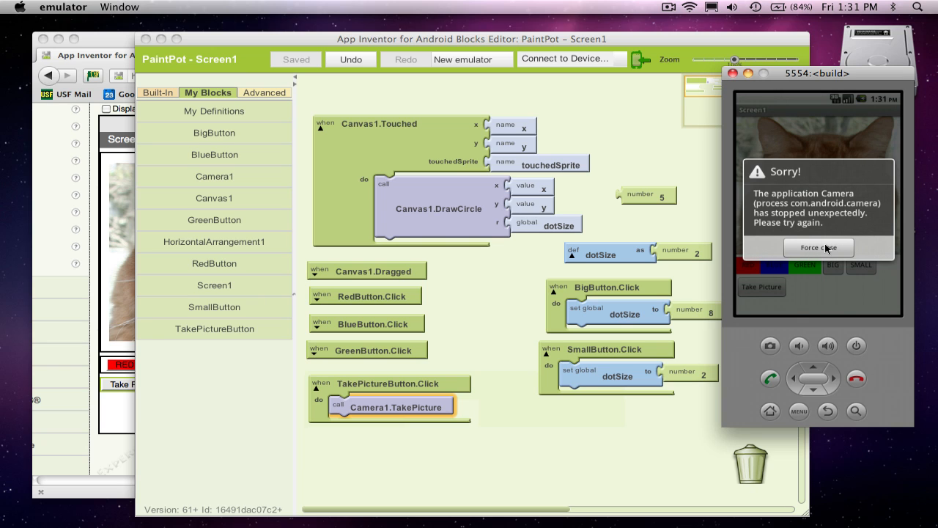
click(818, 247)
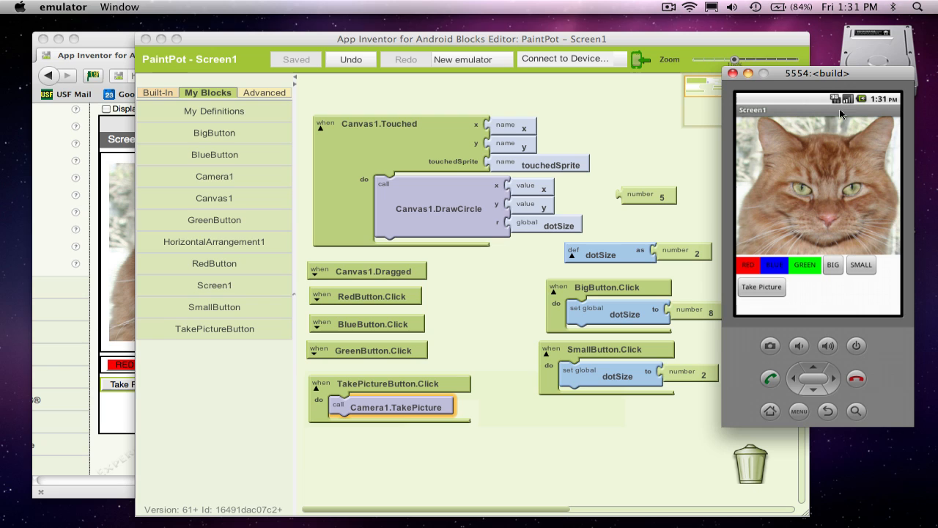
mouse_move(374, 391)
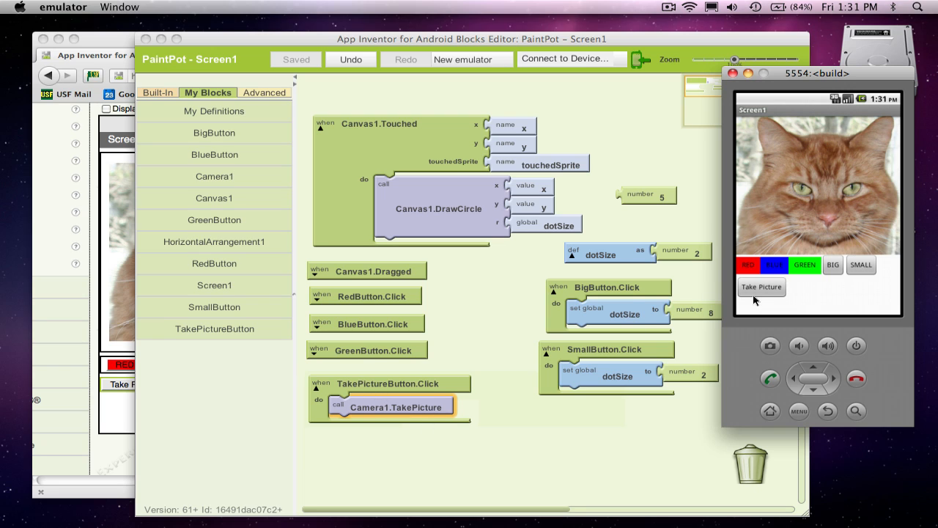
mouse_move(647, 432)
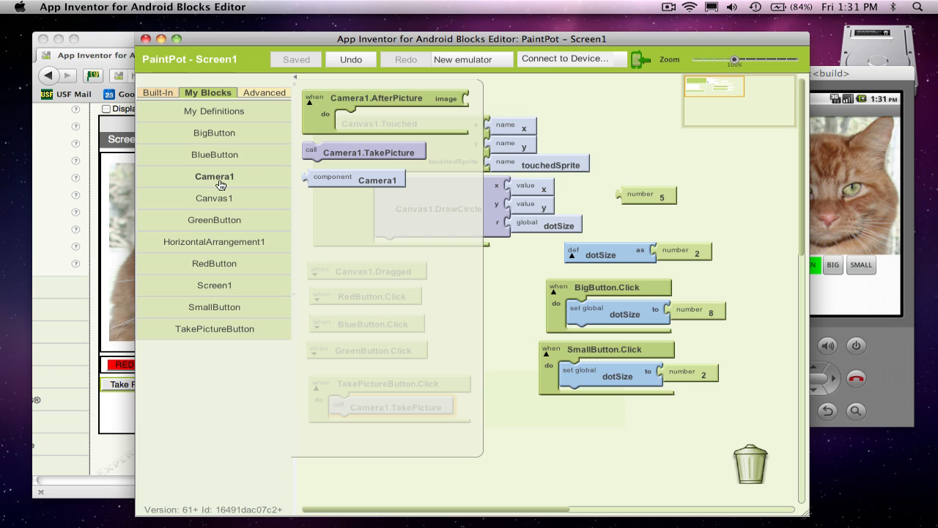
mouse_move(408, 98)
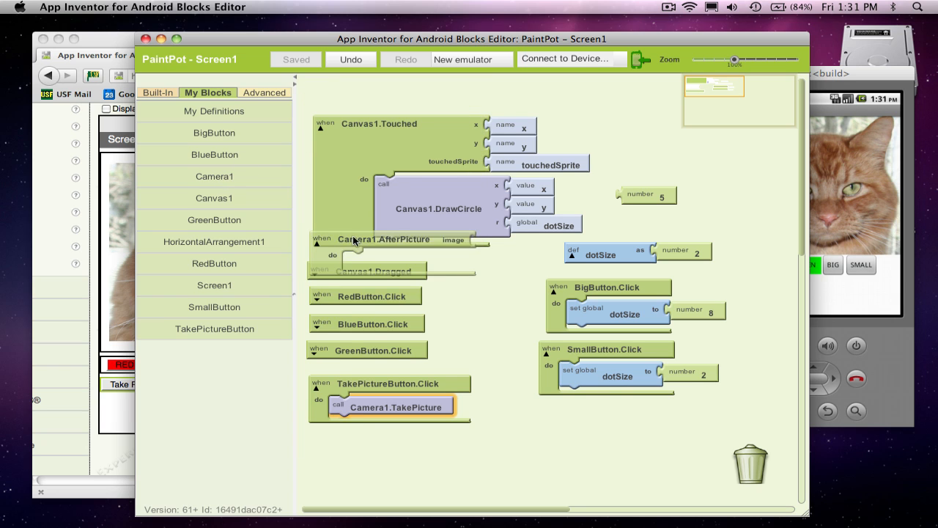
Step: Place Camera1.AfterPicture below TakePictureButton.Click and check its image argument
drag(345, 241, 384, 436)
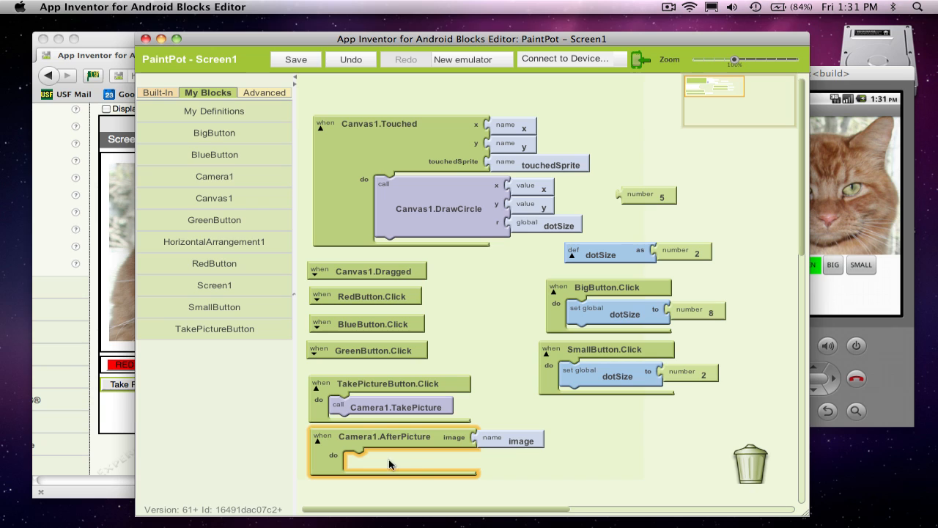
mouse_move(412, 469)
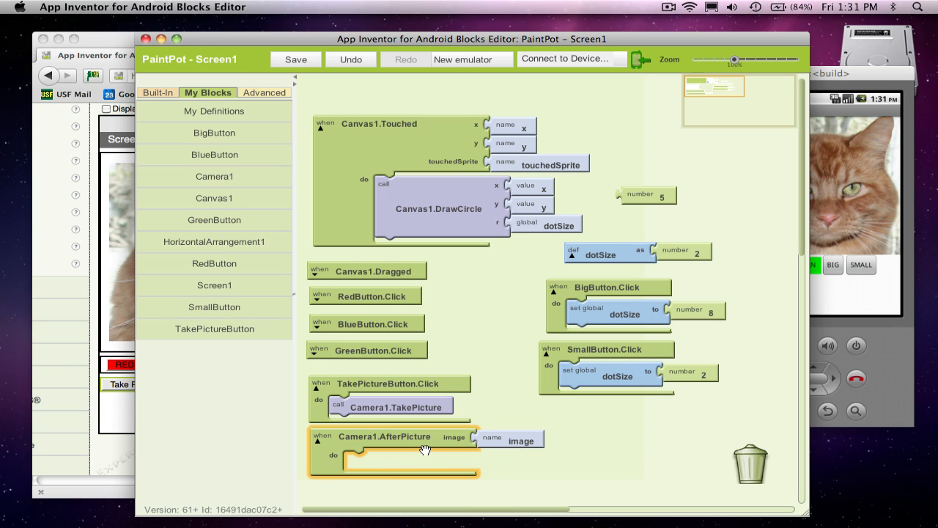
mouse_move(523, 440)
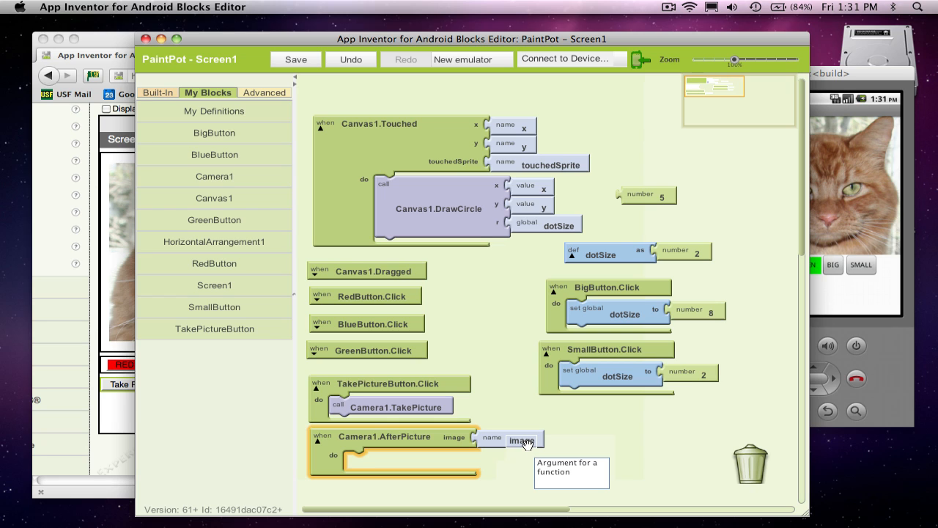
click(296, 59)
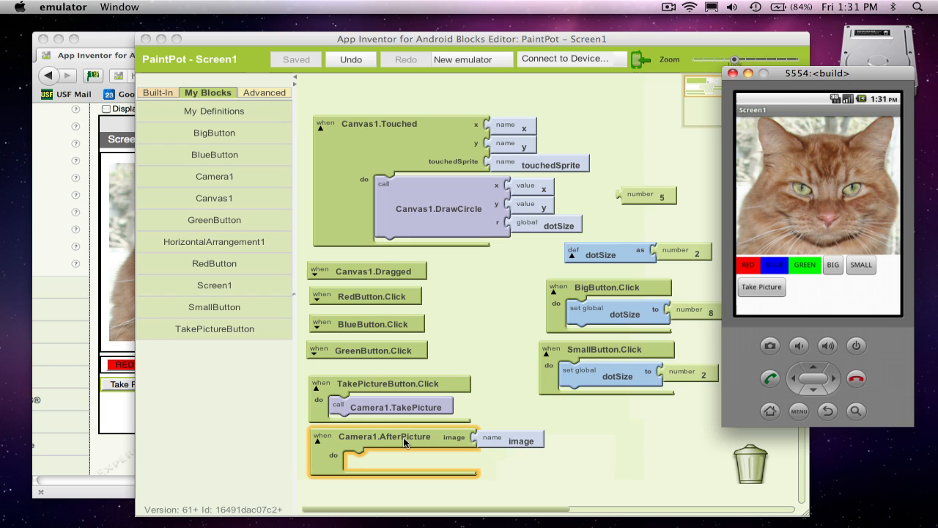
mouse_move(528, 441)
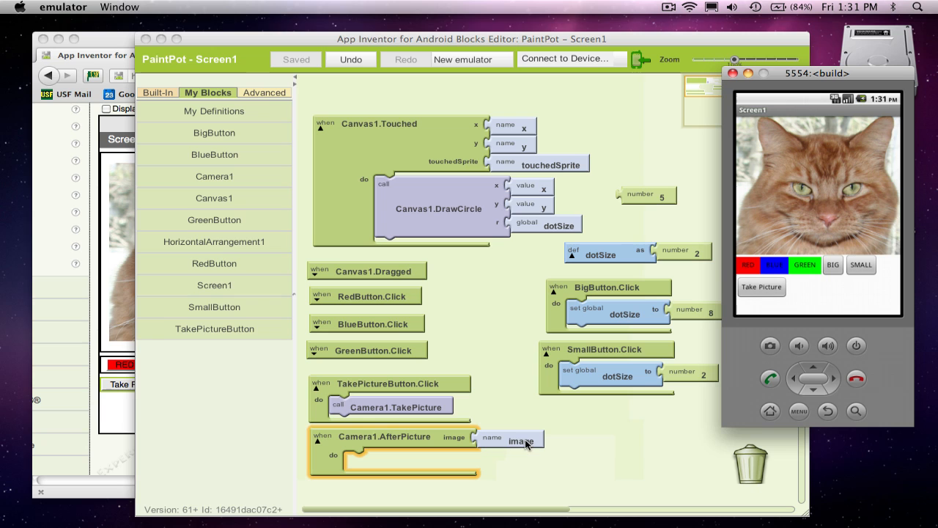
mouse_move(236, 246)
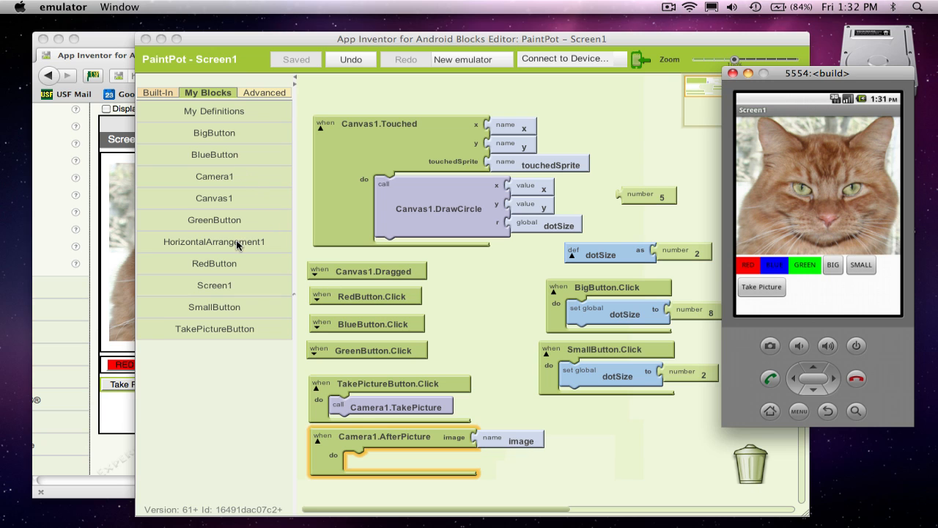
Step: Put set Canvas1.BackgroundImage in AfterPicture and plug the image value into it
click(215, 197)
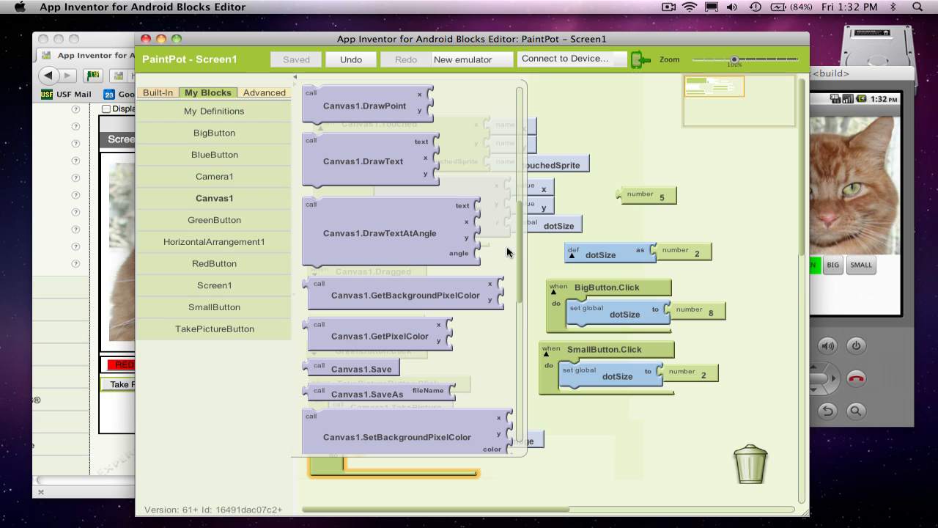
mouse_move(502, 253)
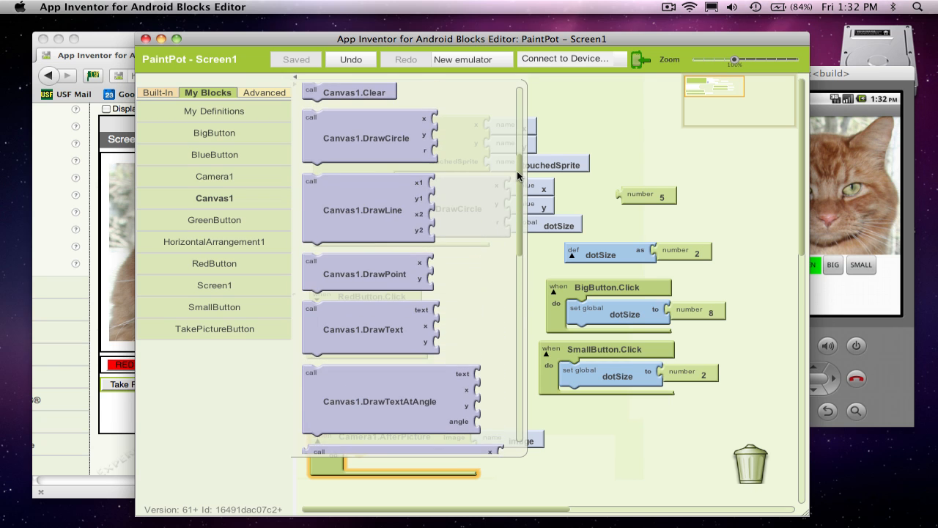
scroll(down, 3)
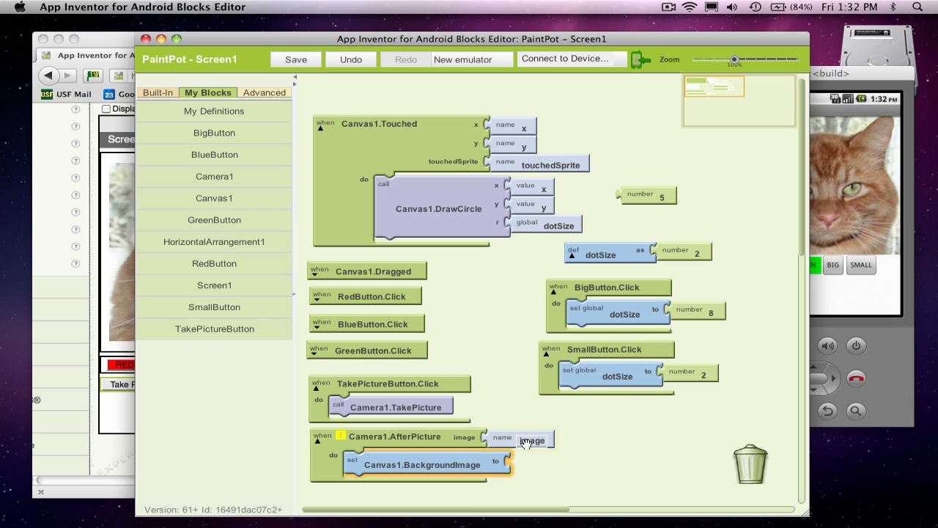
mouse_move(519, 443)
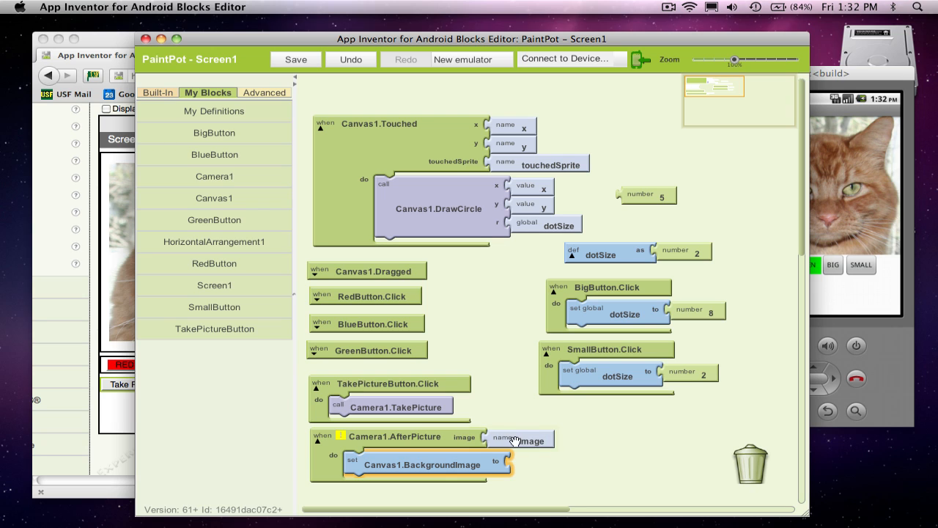
click(214, 111)
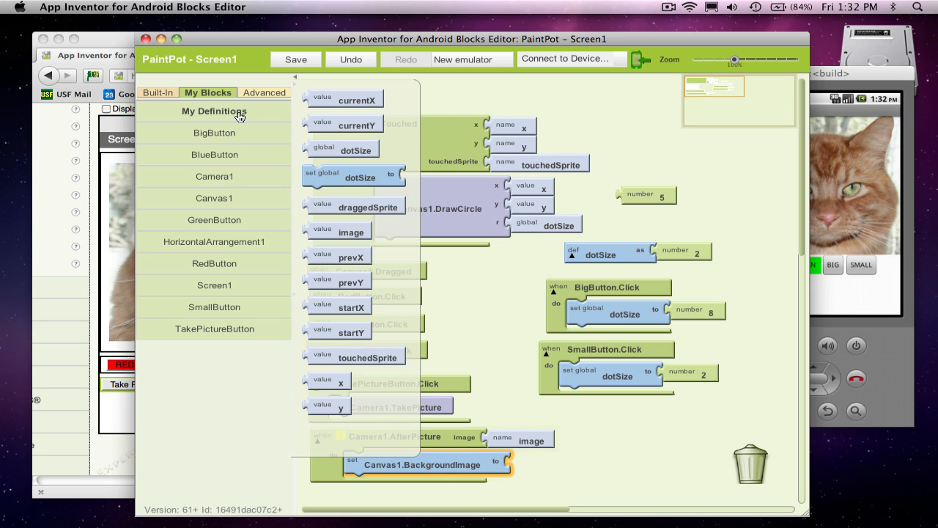
mouse_move(407, 285)
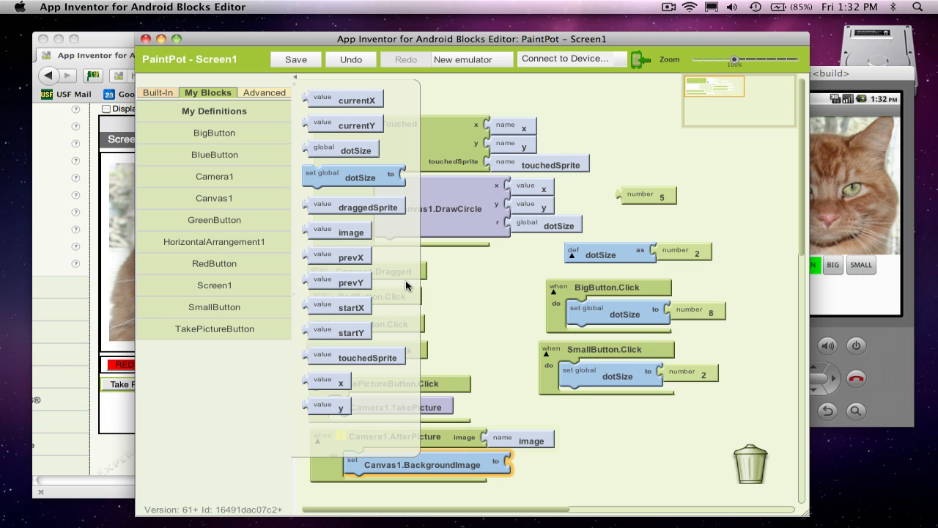
click(295, 58)
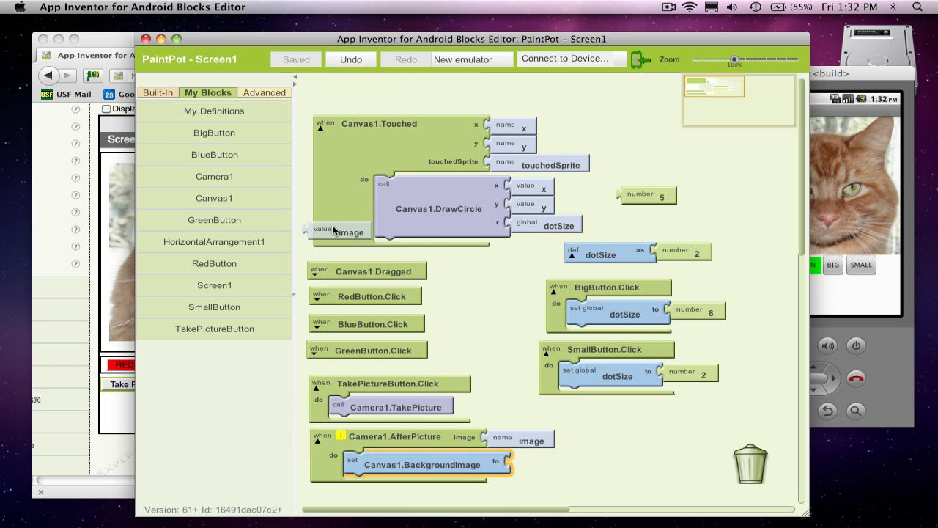
drag(337, 231, 546, 451)
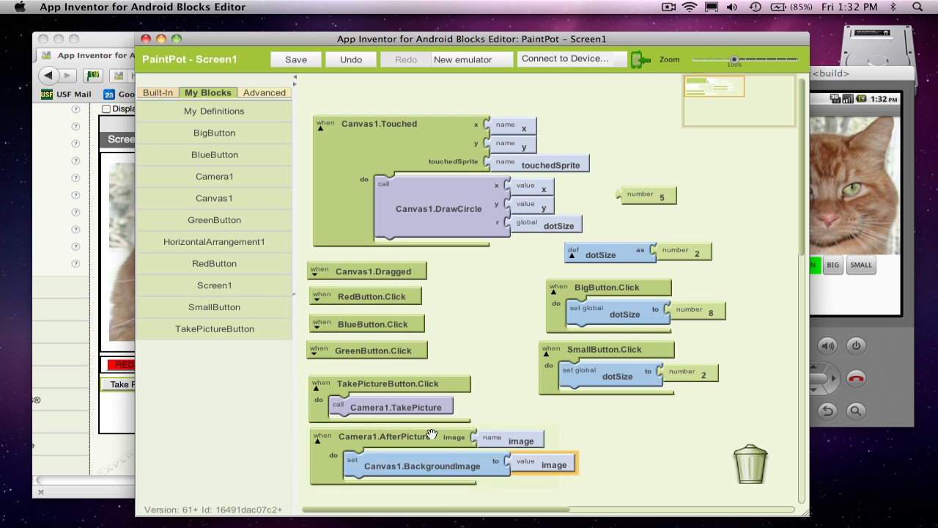
mouse_move(878, 75)
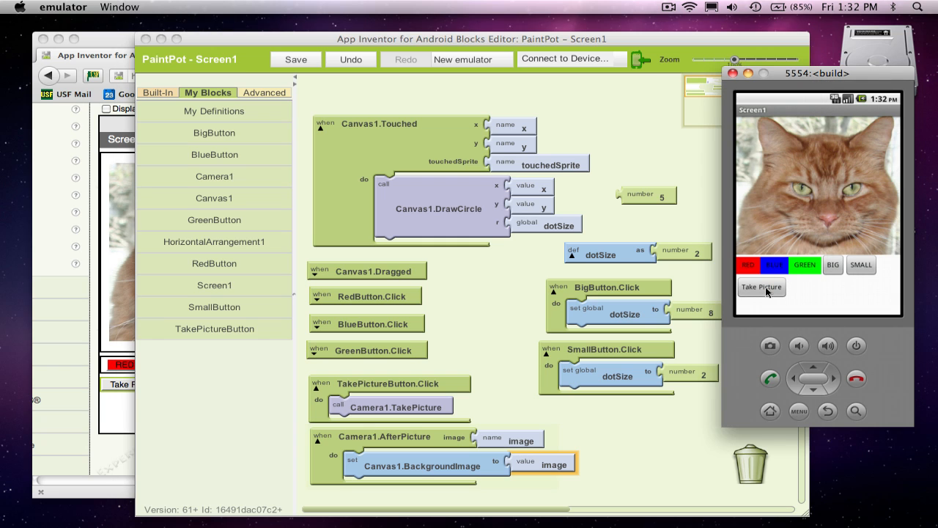
Step: Tap Take Picture in the emulator and force close the crashed camera
click(762, 286)
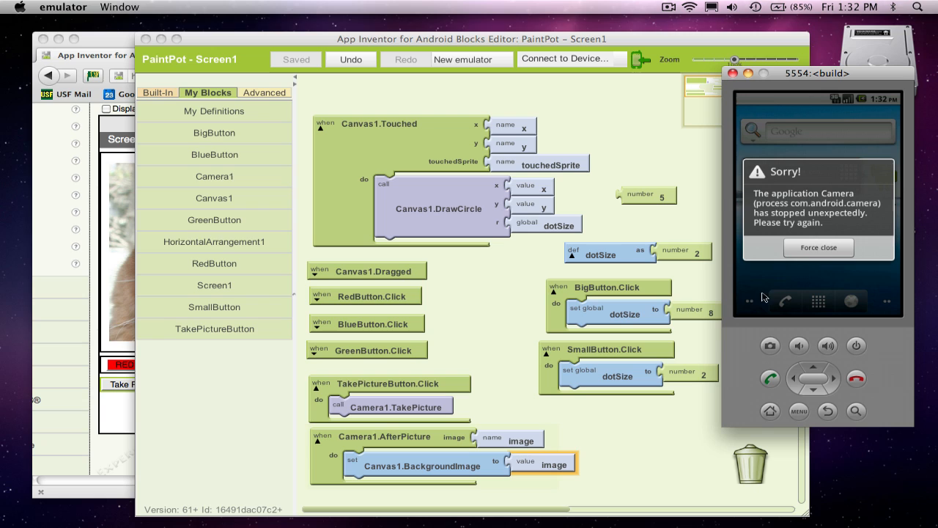
click(819, 247)
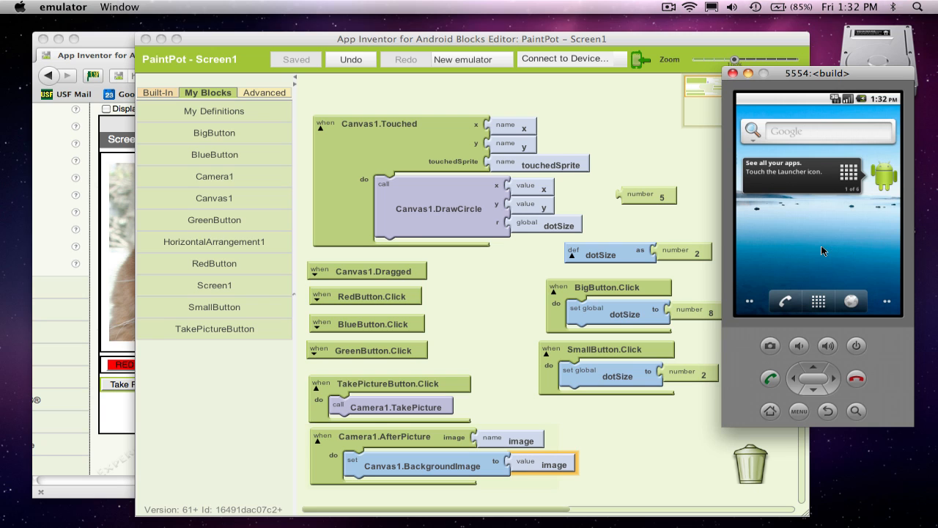
mouse_move(776, 329)
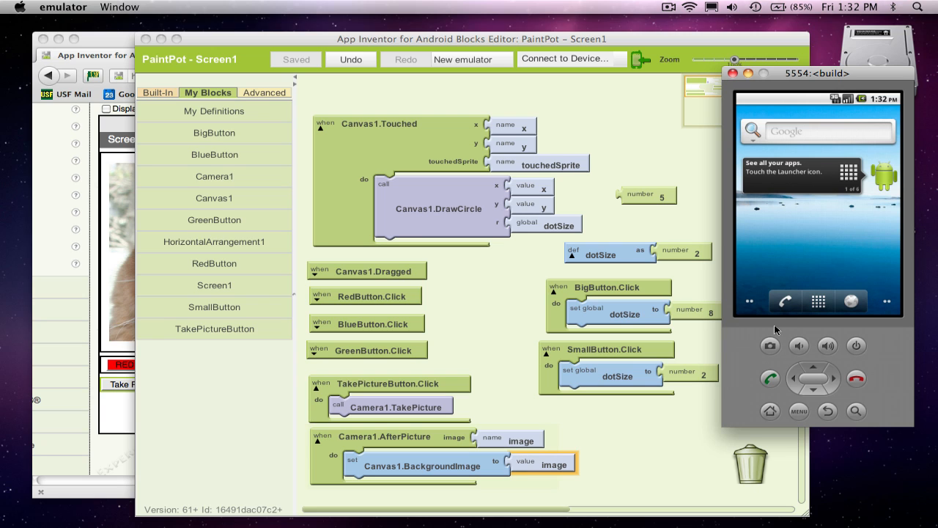